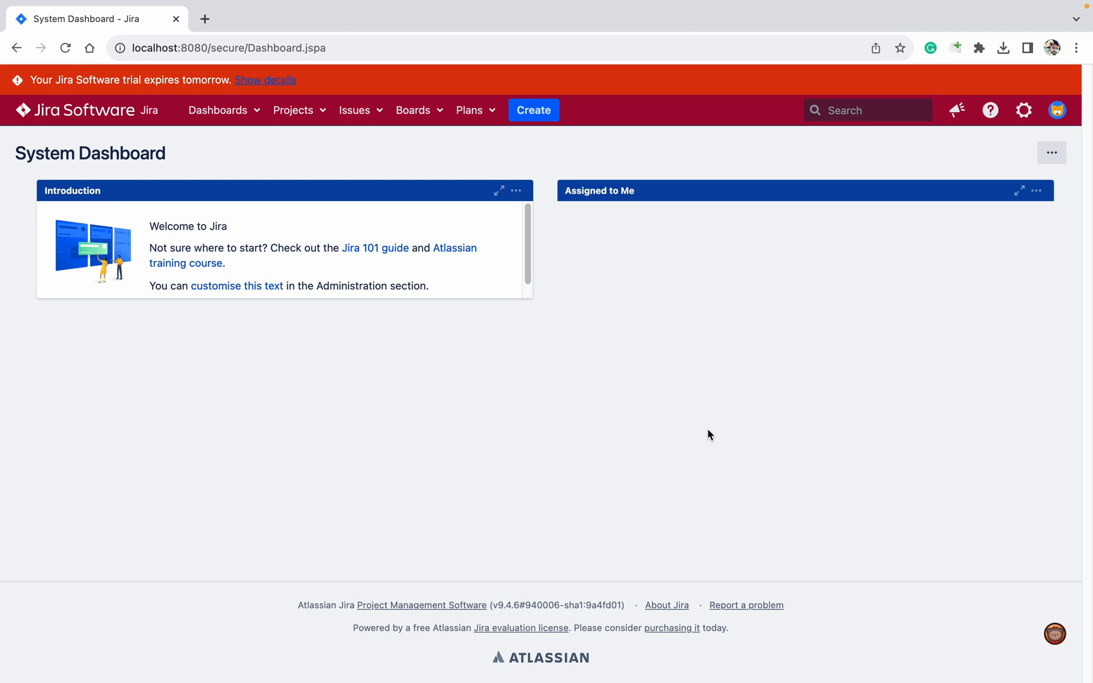
{"action": "mouse_move", "coordinate": [358, 110]}
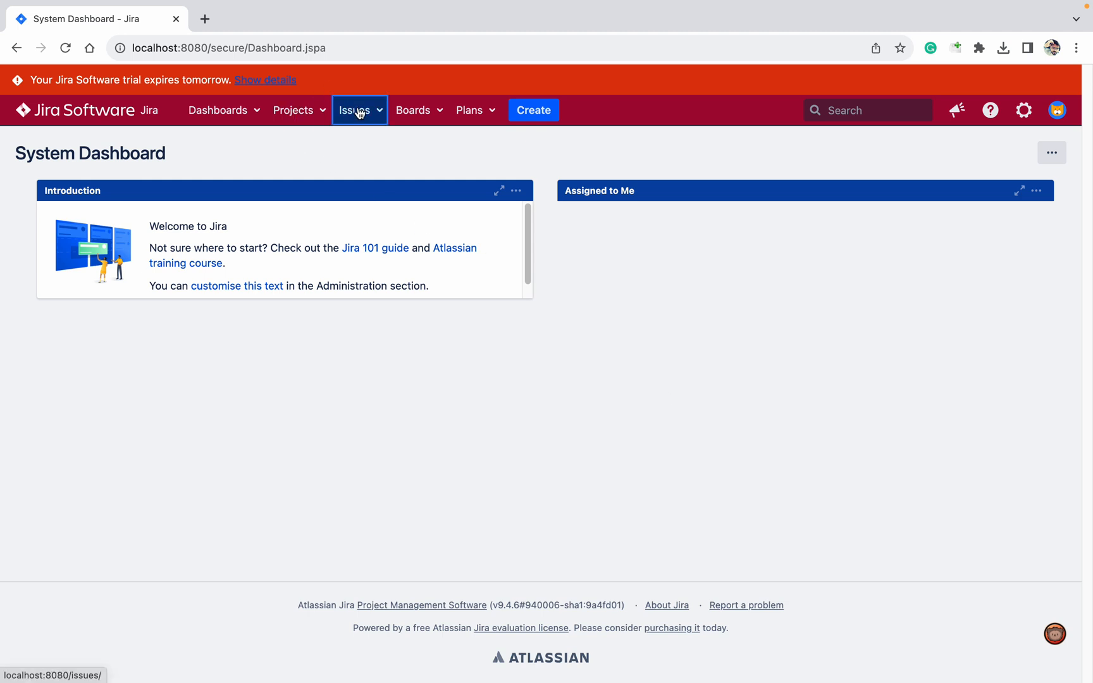
- Open issue JT-354 'Test issue Live' from recent issues and view its empty watcher list
{"action": "left_click", "coordinate": [356, 110]}
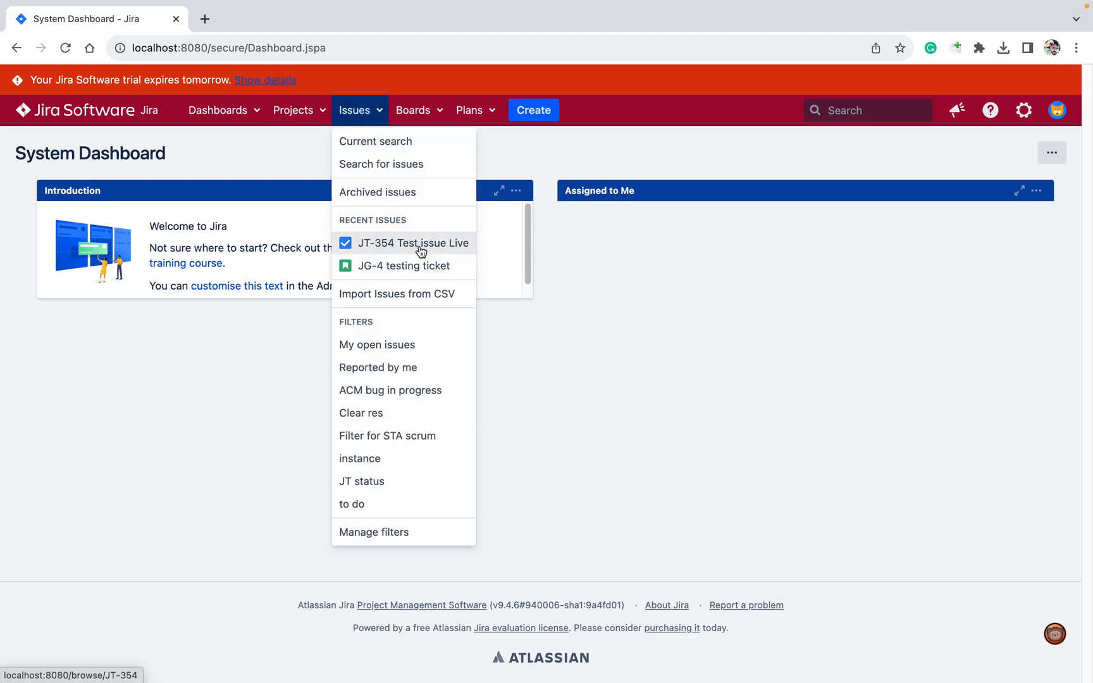
{"action": "left_click", "coordinate": [421, 243]}
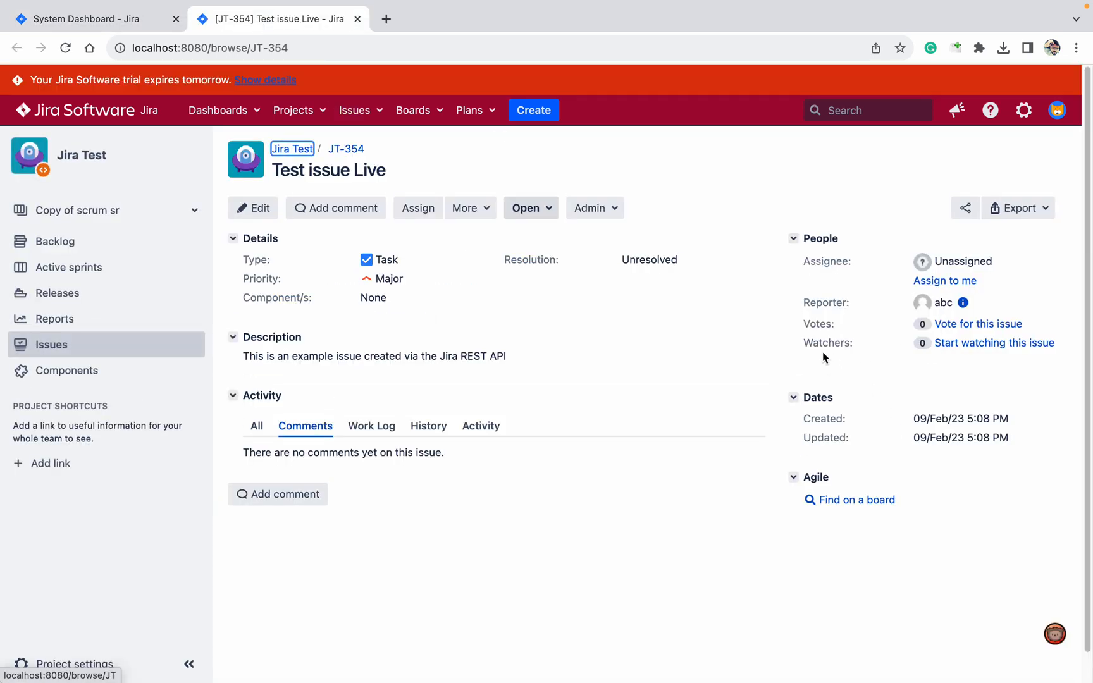
{"action": "left_click", "coordinate": [921, 342]}
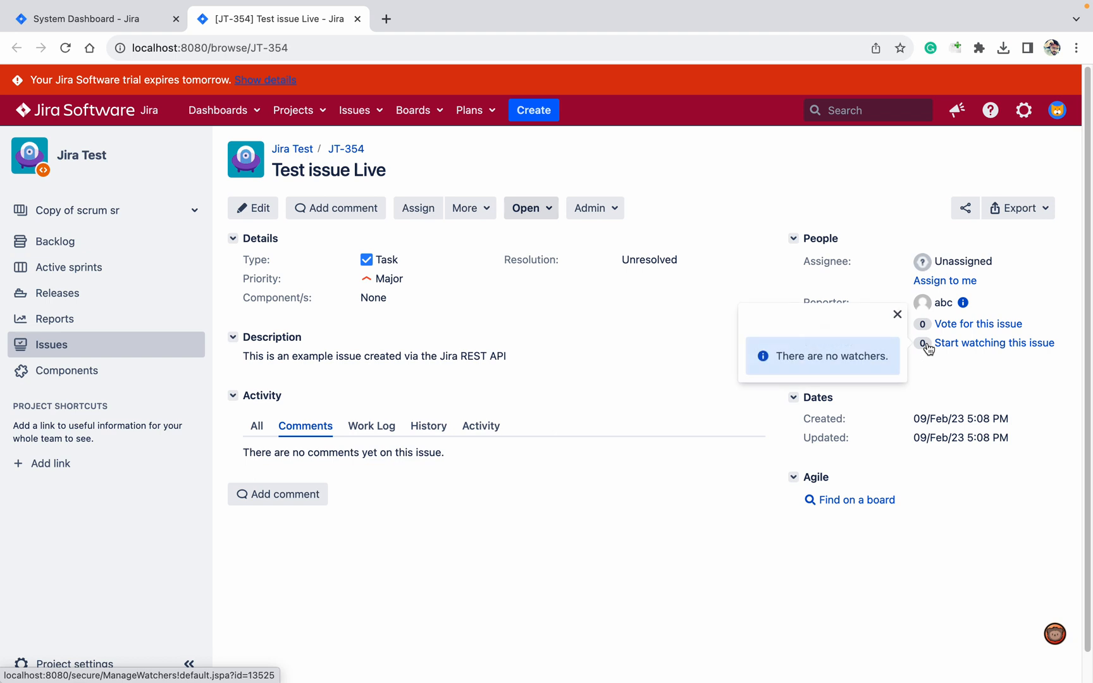
{"action": "mouse_move", "coordinate": [859, 350]}
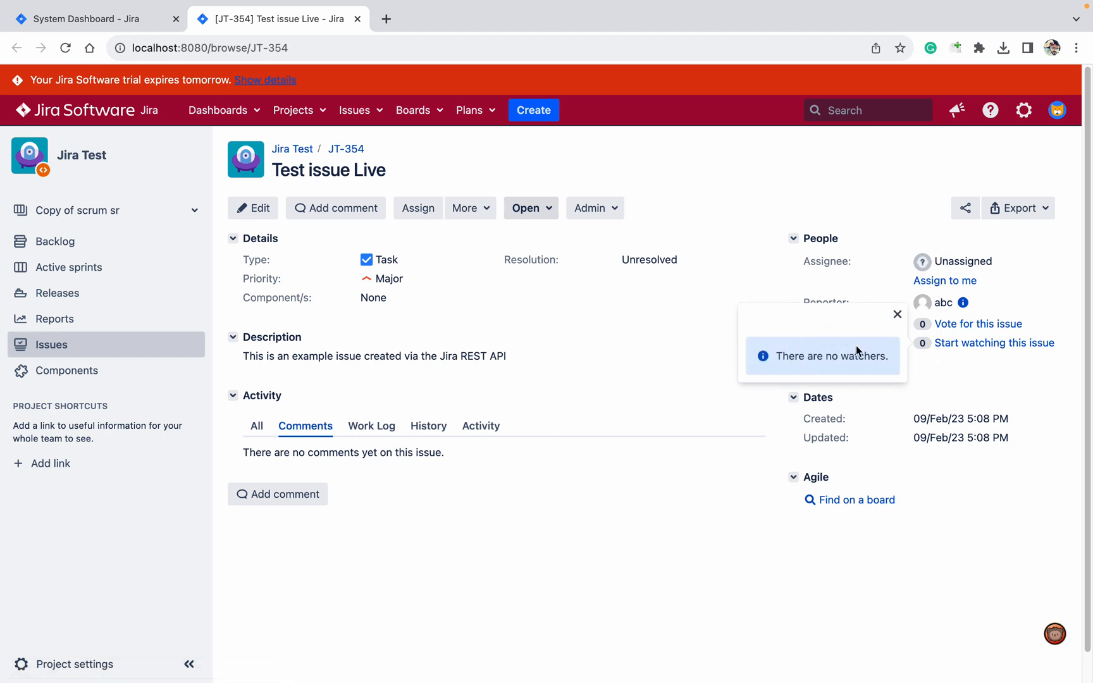
{"action": "mouse_move", "coordinate": [492, 201]}
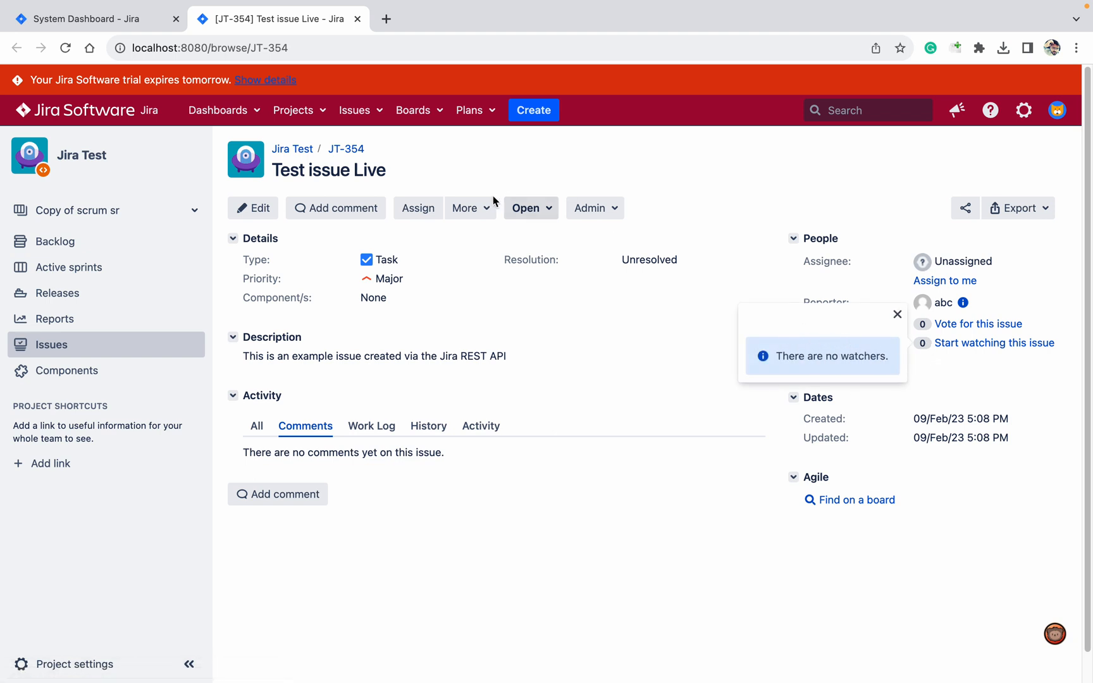
{"action": "mouse_move", "coordinate": [360, 110]}
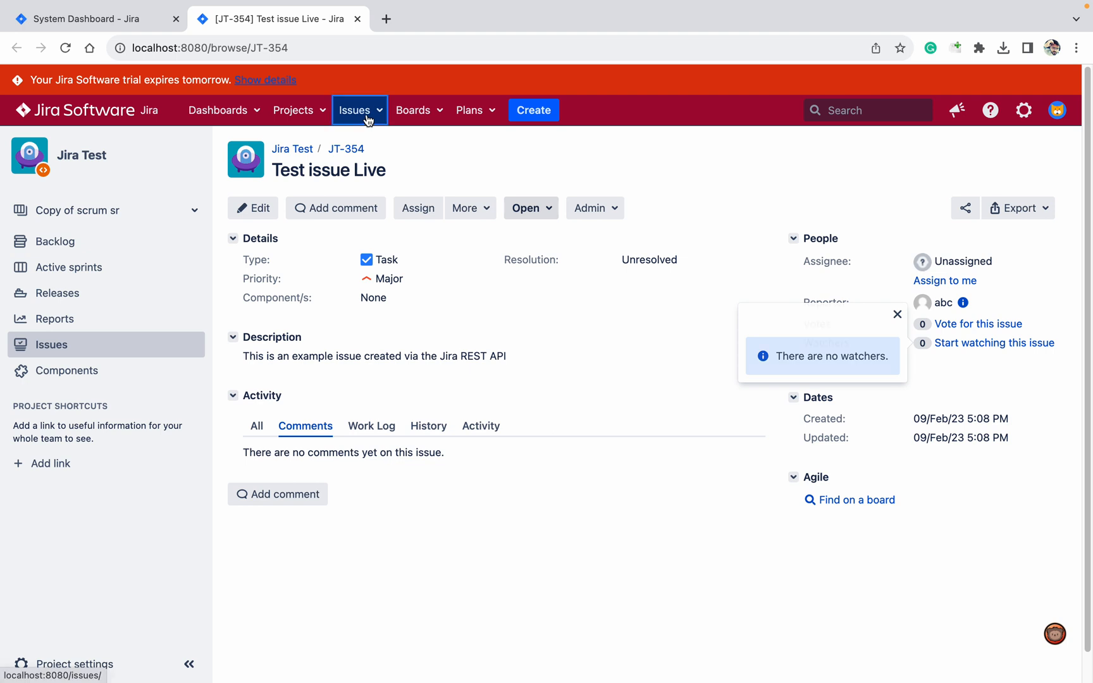
- Open issue JG-4 'testing ticket', then open and cancel its edit form without changes
{"action": "left_click", "coordinate": [897, 315]}
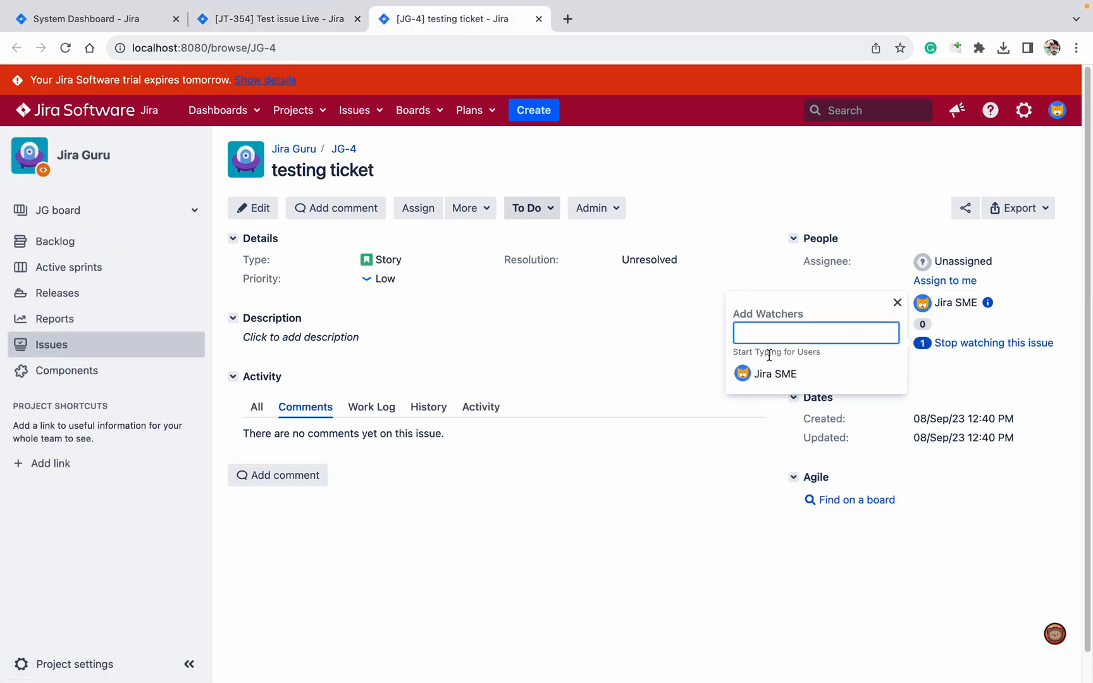
{"action": "mouse_move", "coordinate": [267, 244]}
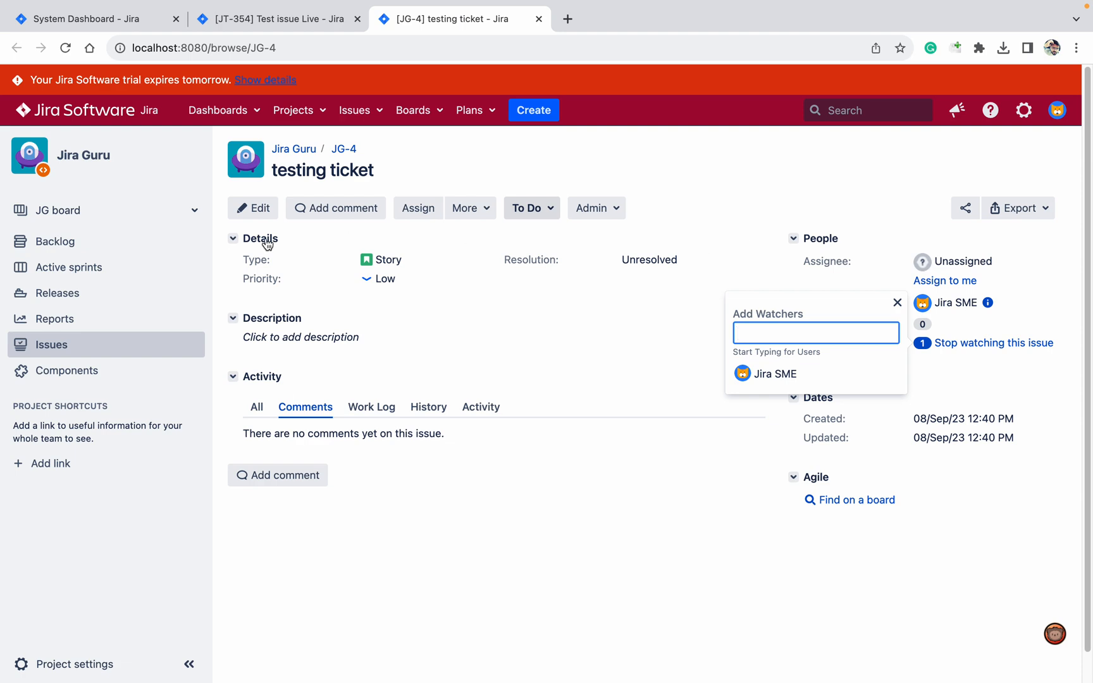
{"action": "left_click", "coordinate": [252, 207]}
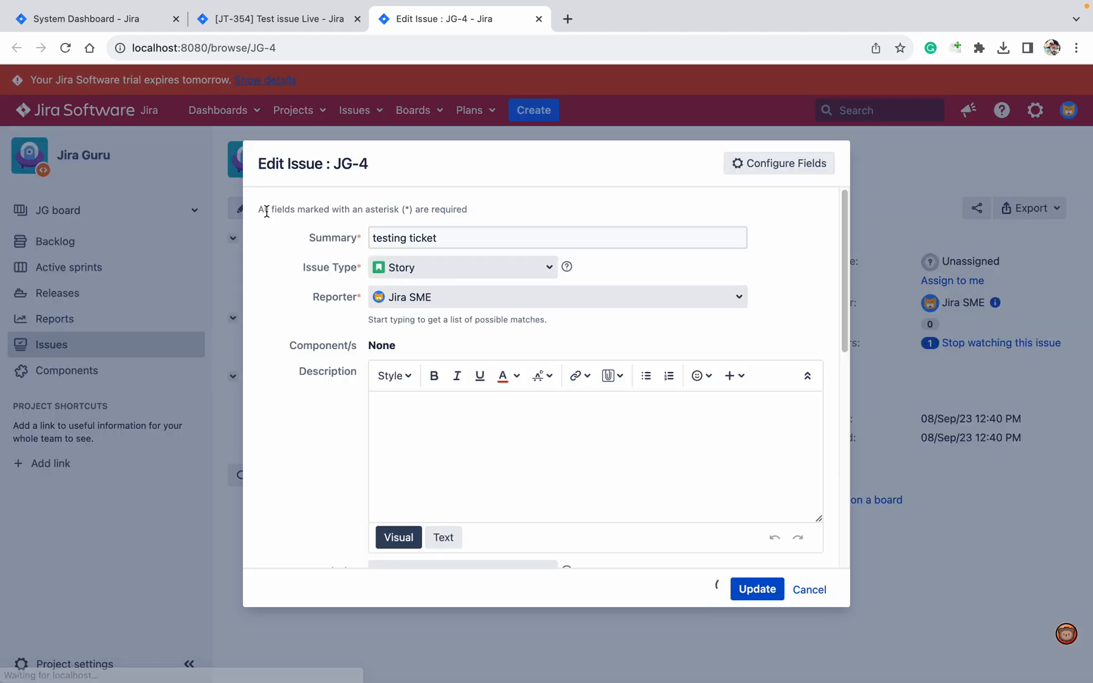
{"action": "mouse_move", "coordinate": [854, 415]}
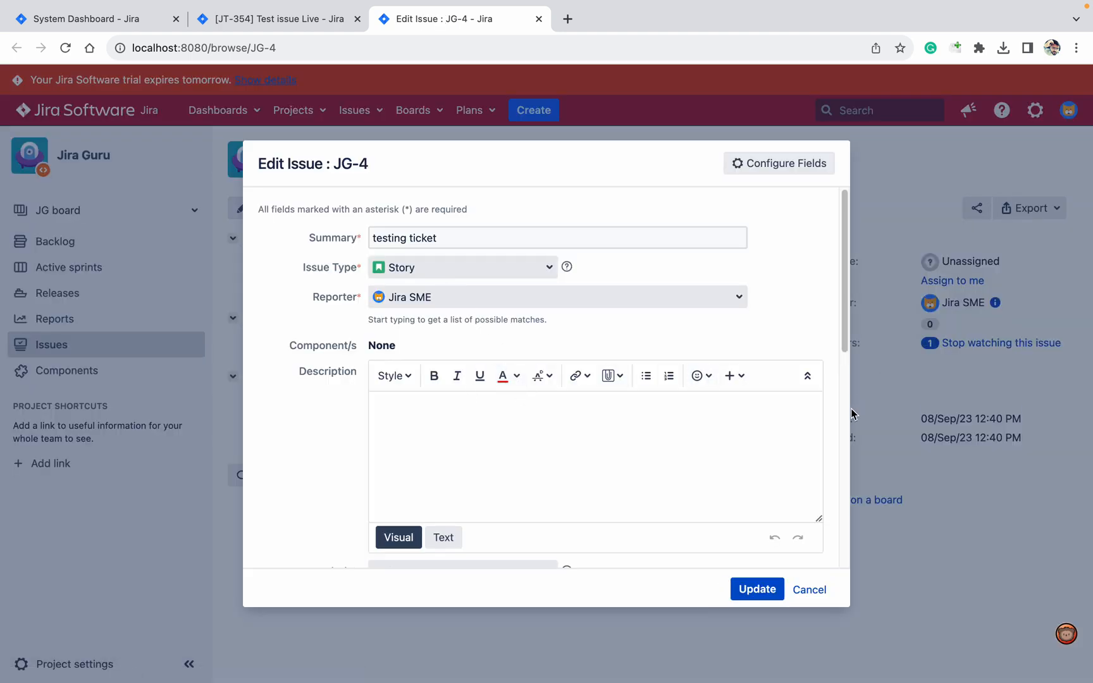
{"action": "left_click", "coordinate": [757, 589]}
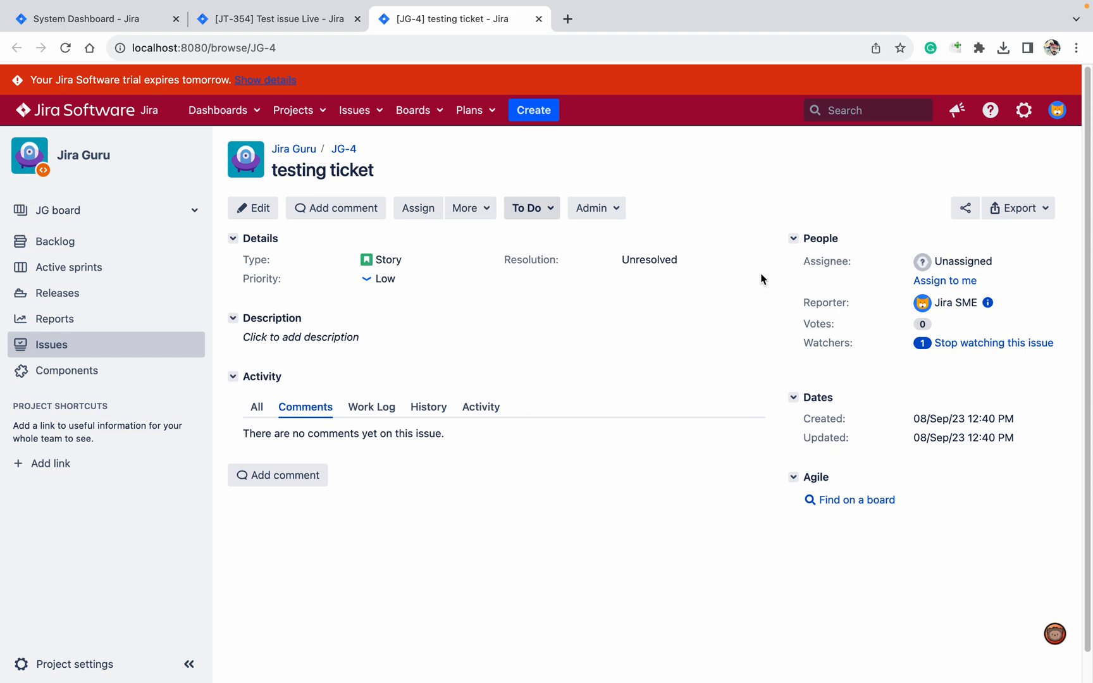
{"action": "mouse_move", "coordinate": [952, 203]}
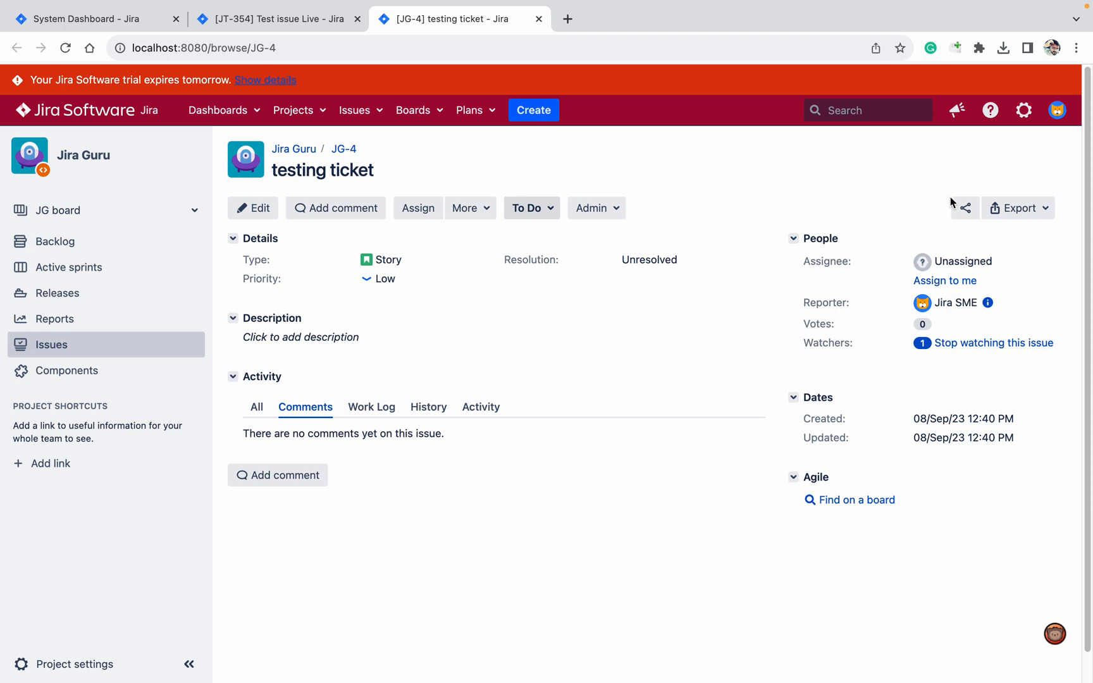
{"action": "mouse_move", "coordinate": [876, 363]}
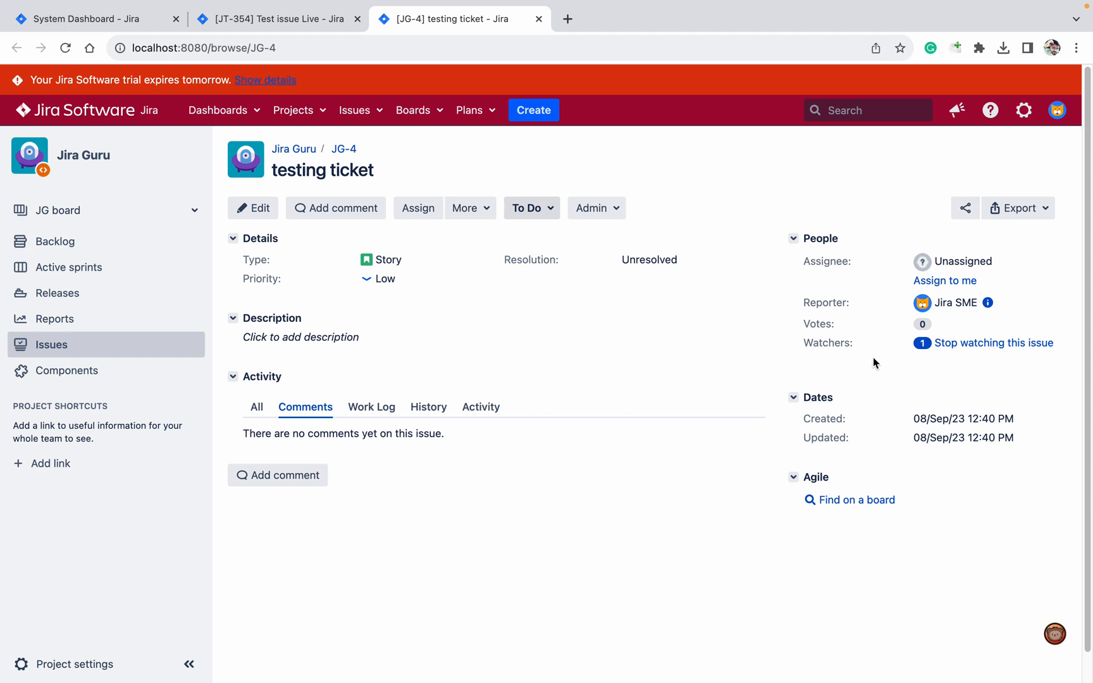
{"action": "mouse_move", "coordinate": [922, 342]}
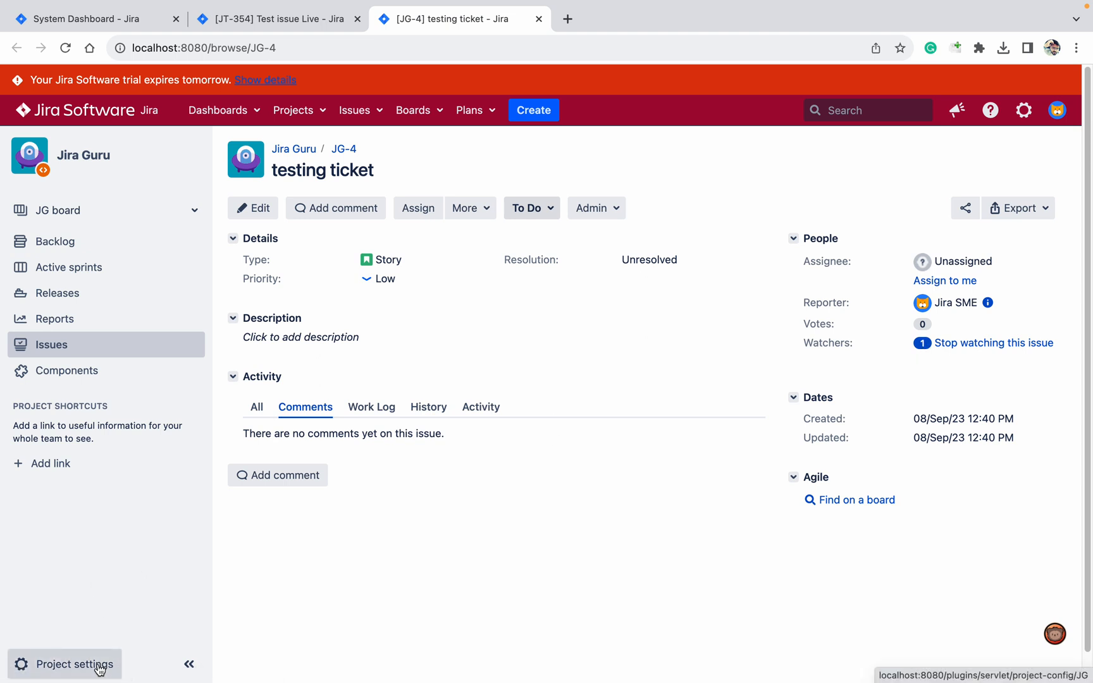
- Review Manage Watchers in the Jira Guru permission scheme, then return to the JT-354 tab
{"action": "left_click", "coordinate": [73, 664]}
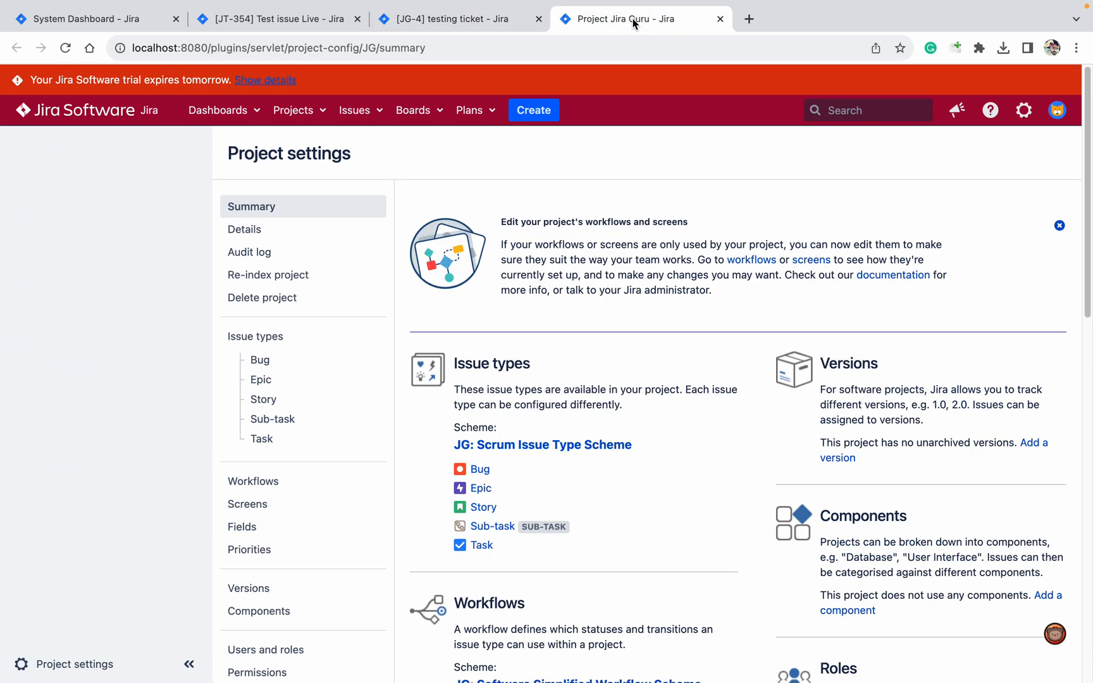
{"action": "scroll", "scroll_direction": "down", "scroll_amount": 3}
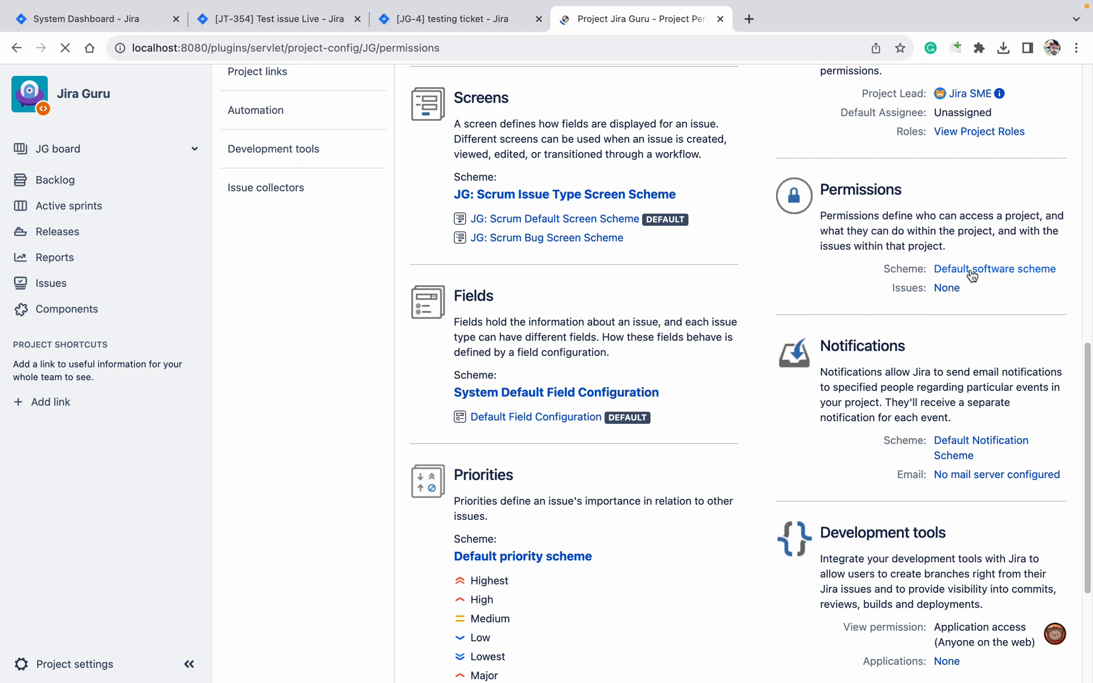
{"action": "left_click", "coordinate": [995, 269]}
{"action": "type", "text": "watcher"}
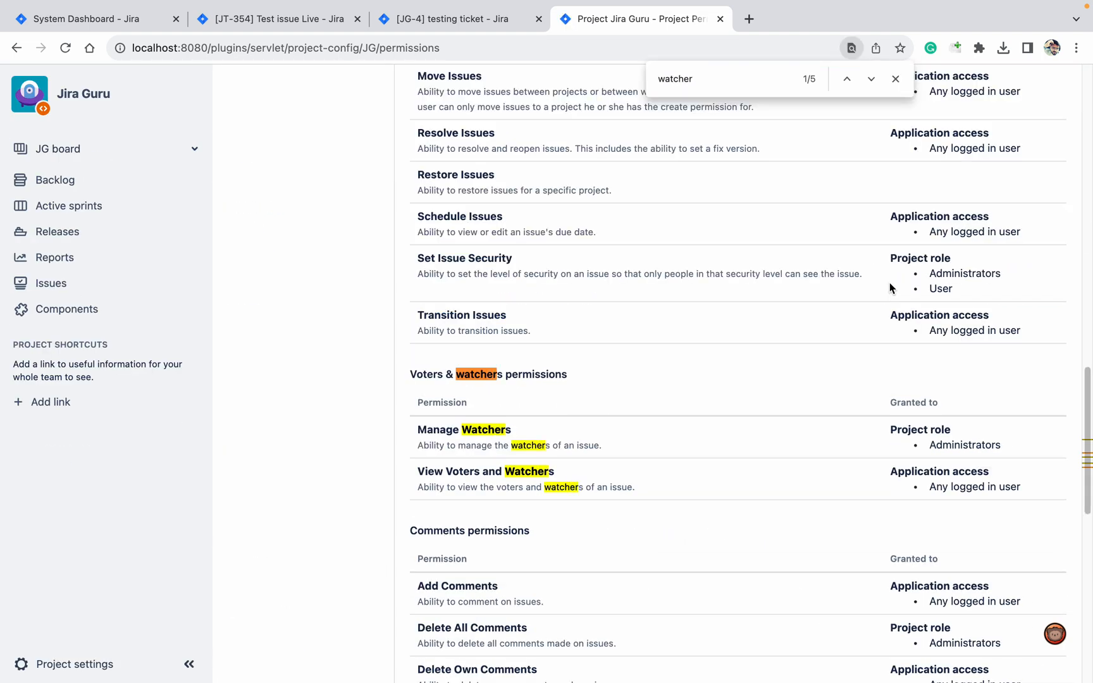
{"action": "mouse_move", "coordinate": [1011, 438]}
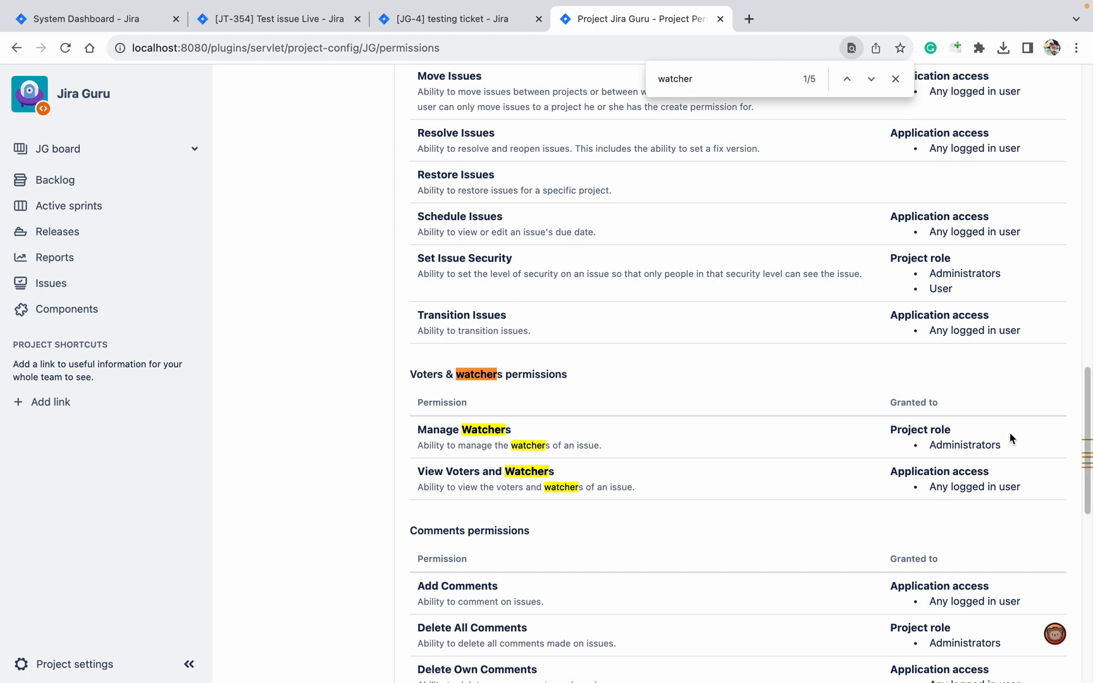
{"action": "mouse_move", "coordinate": [914, 417]}
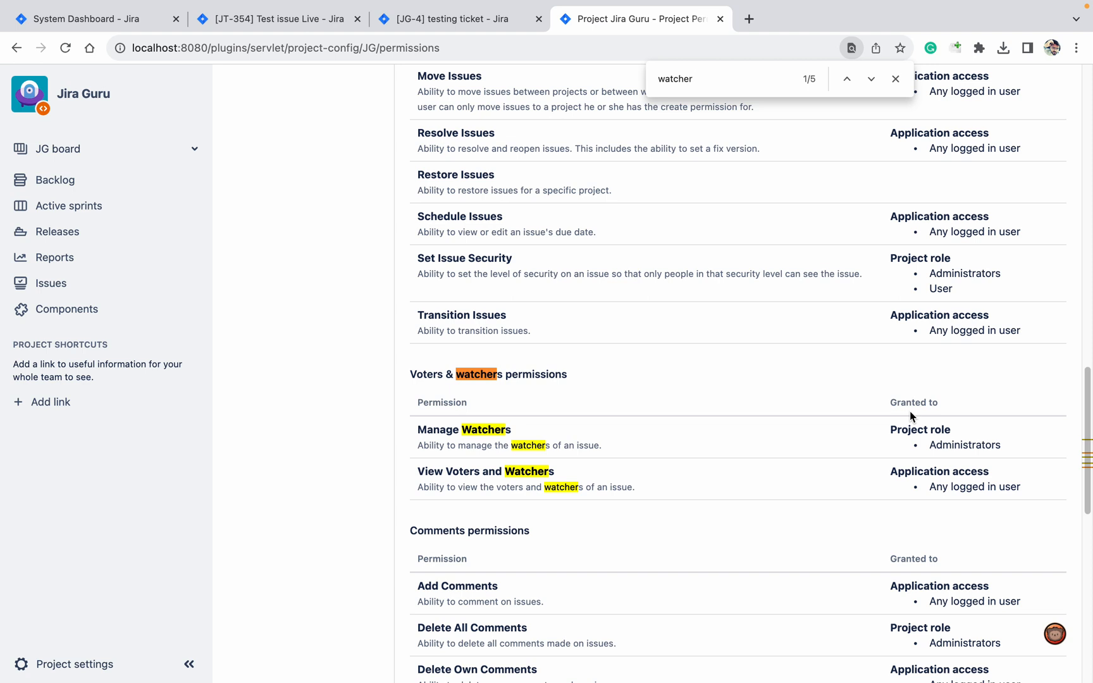
{"action": "mouse_move", "coordinate": [818, 426]}
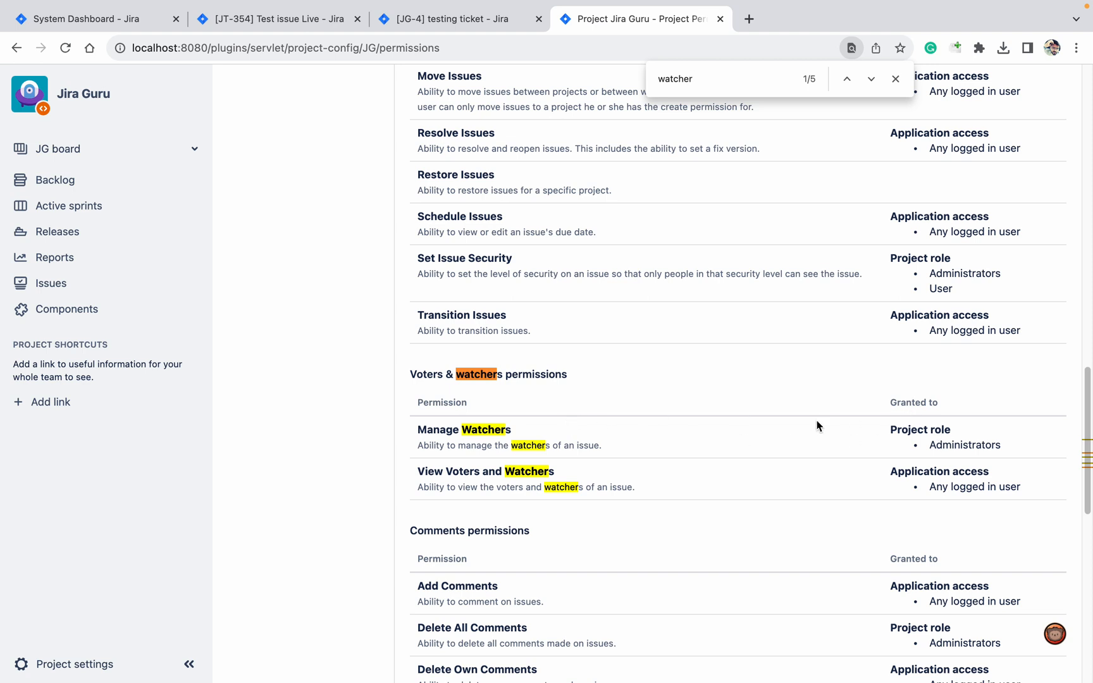
{"action": "mouse_move", "coordinate": [500, 438]}
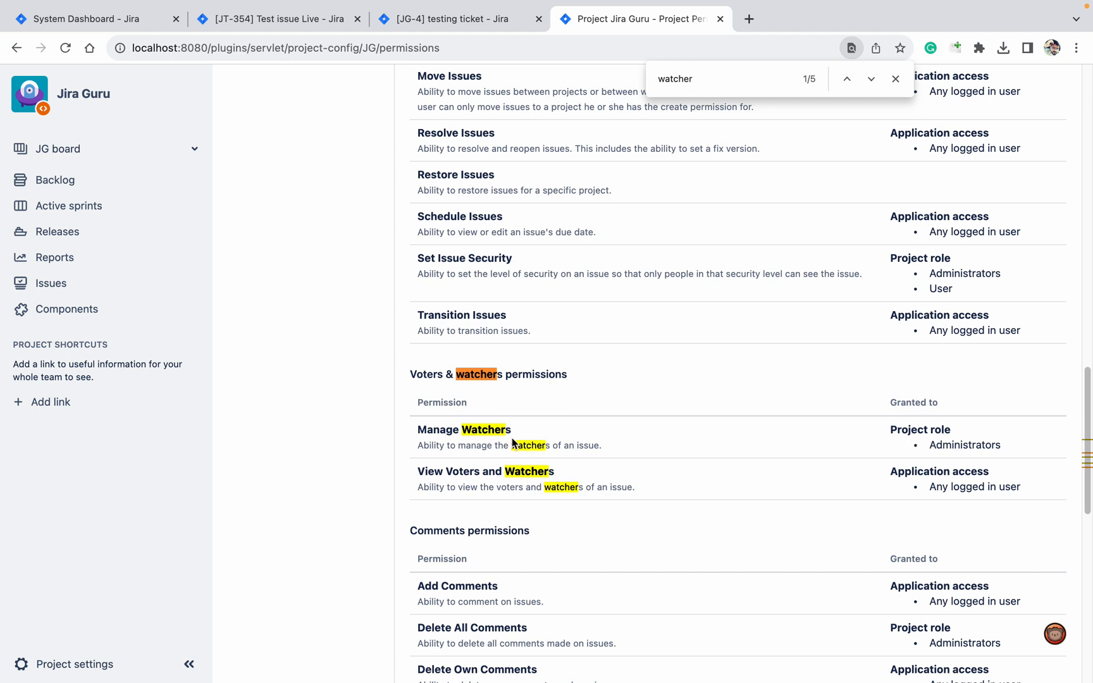
{"action": "left_click", "coordinate": [274, 19]}
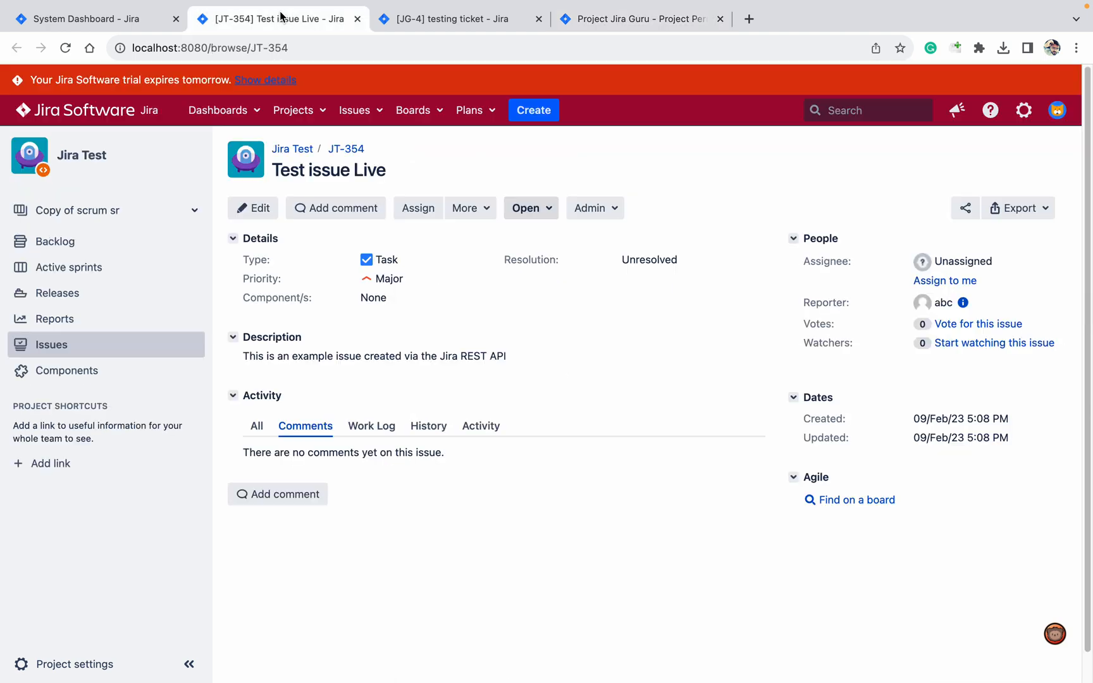
{"action": "mouse_move", "coordinate": [449, 409]}
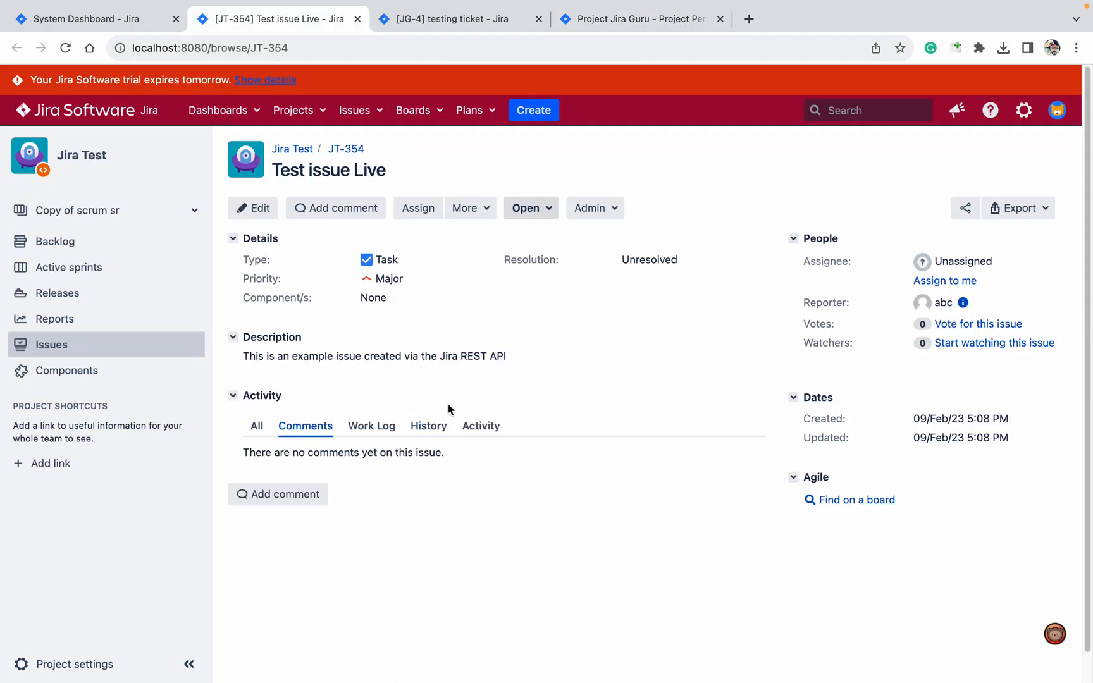
{"action": "mouse_move", "coordinate": [874, 354]}
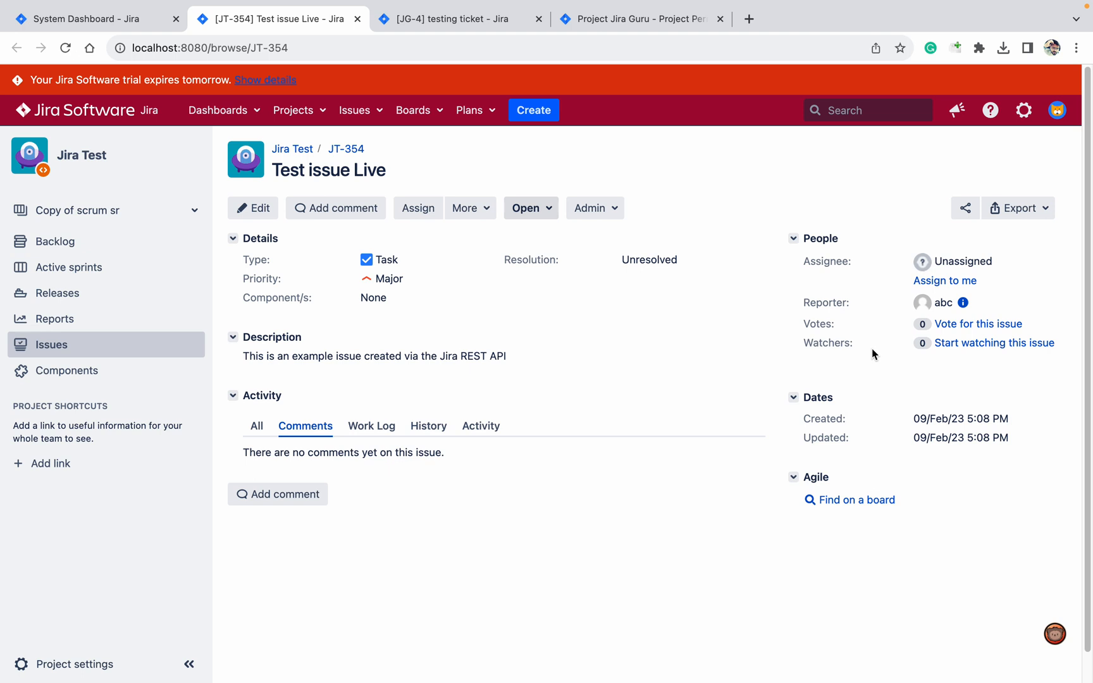
{"action": "mouse_move", "coordinate": [658, 64]}
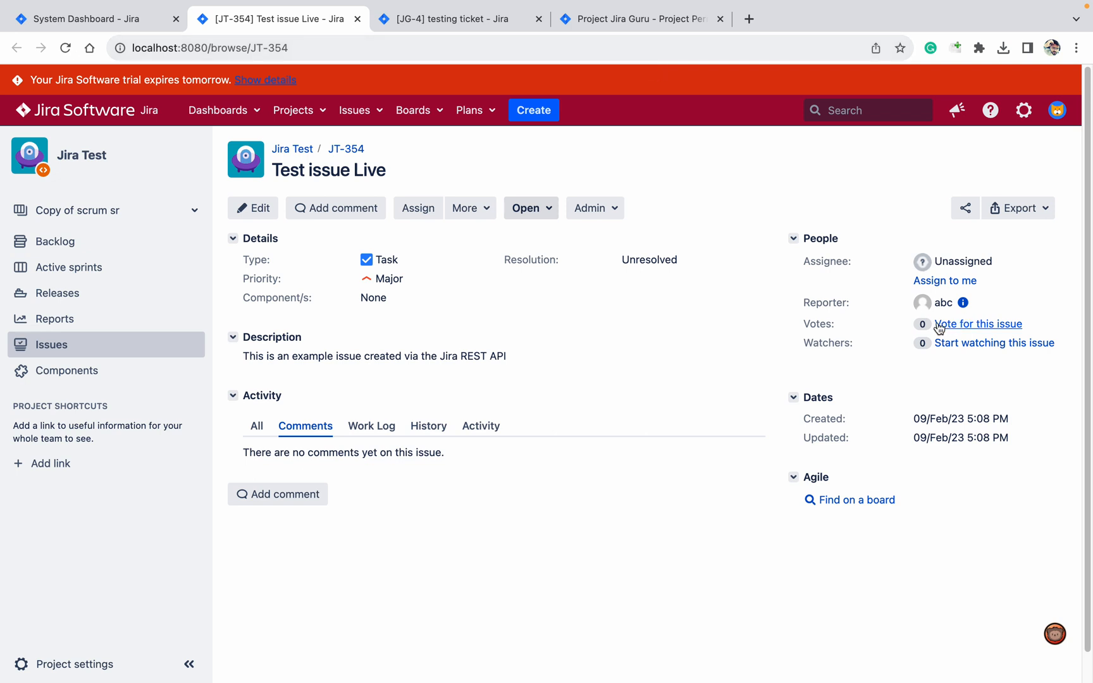
{"action": "mouse_move", "coordinate": [900, 296]}
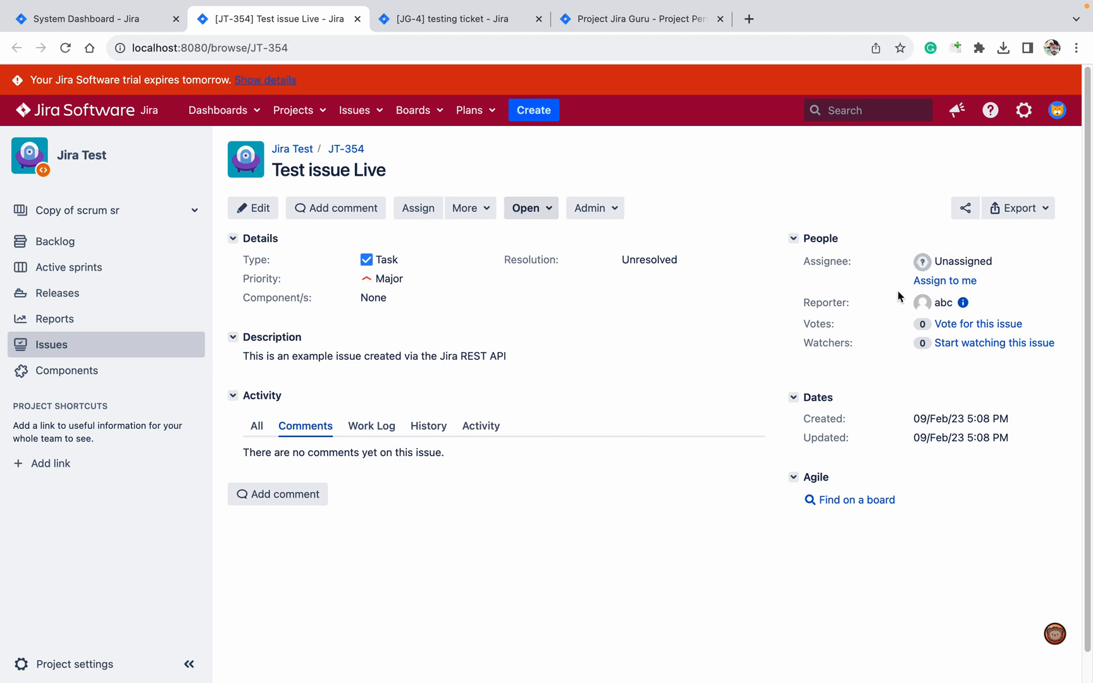
{"action": "mouse_move", "coordinate": [883, 371]}
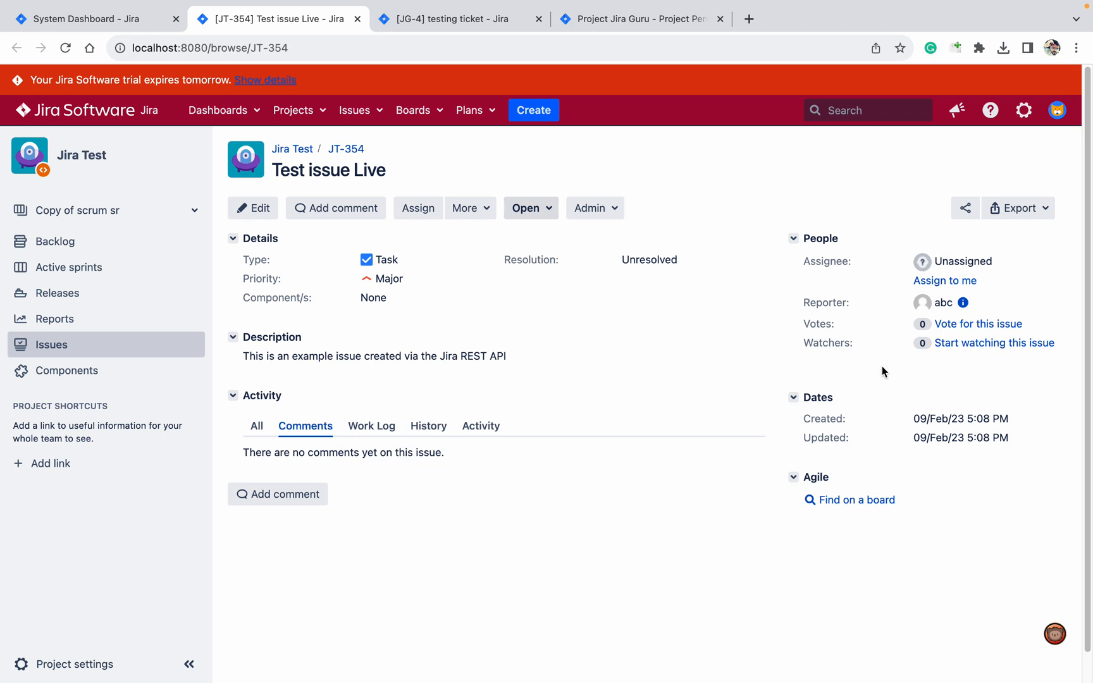
{"action": "mouse_move", "coordinate": [883, 370]}
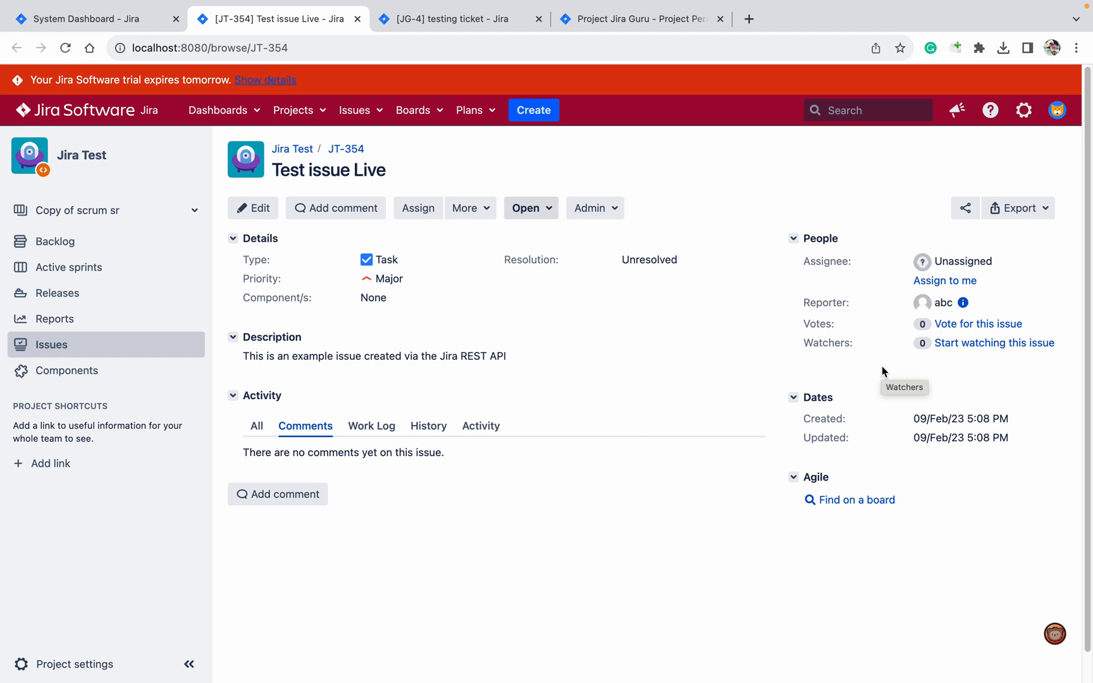
{"action": "mouse_move", "coordinate": [909, 360]}
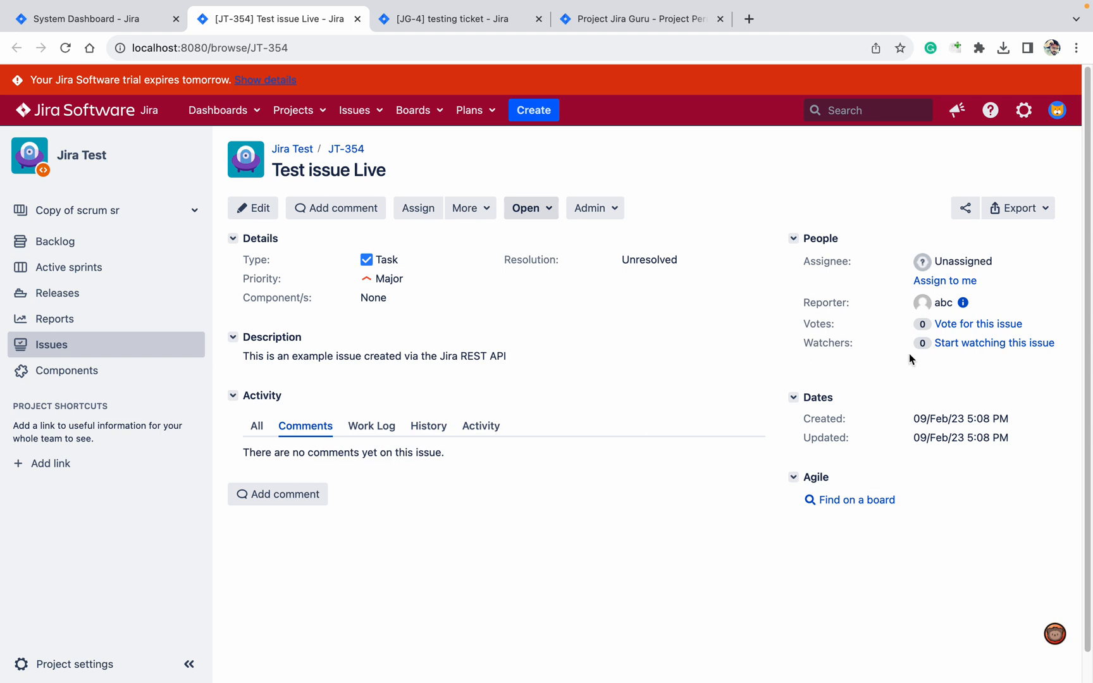
{"action": "mouse_move", "coordinate": [737, 311]}
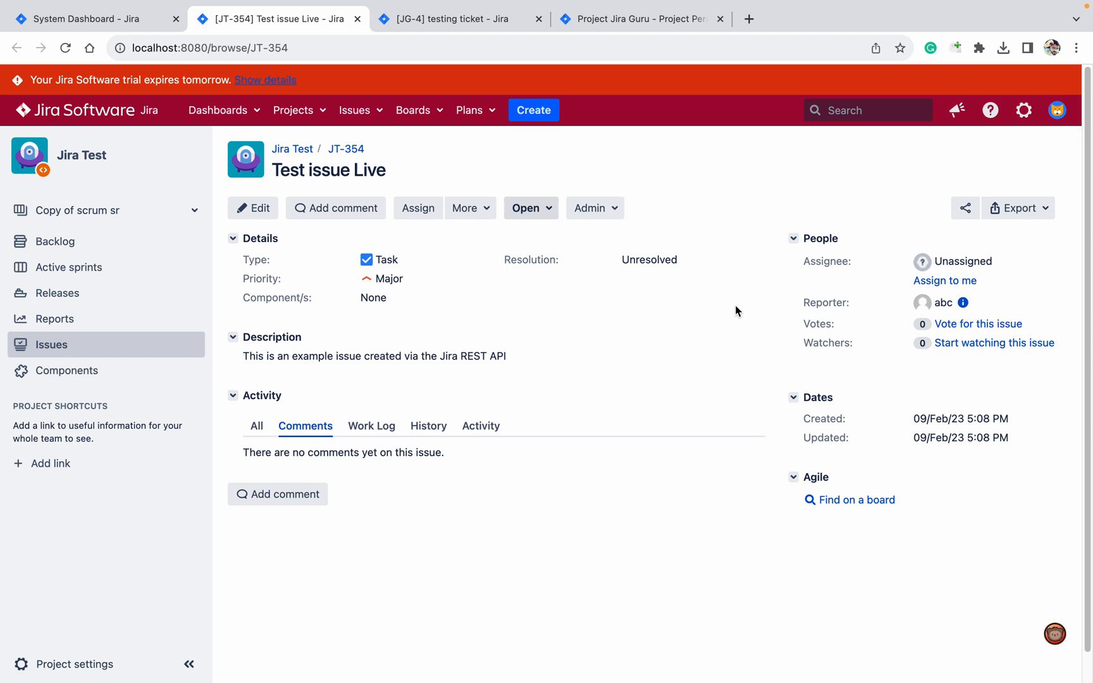
{"action": "mouse_move", "coordinate": [568, 277]}
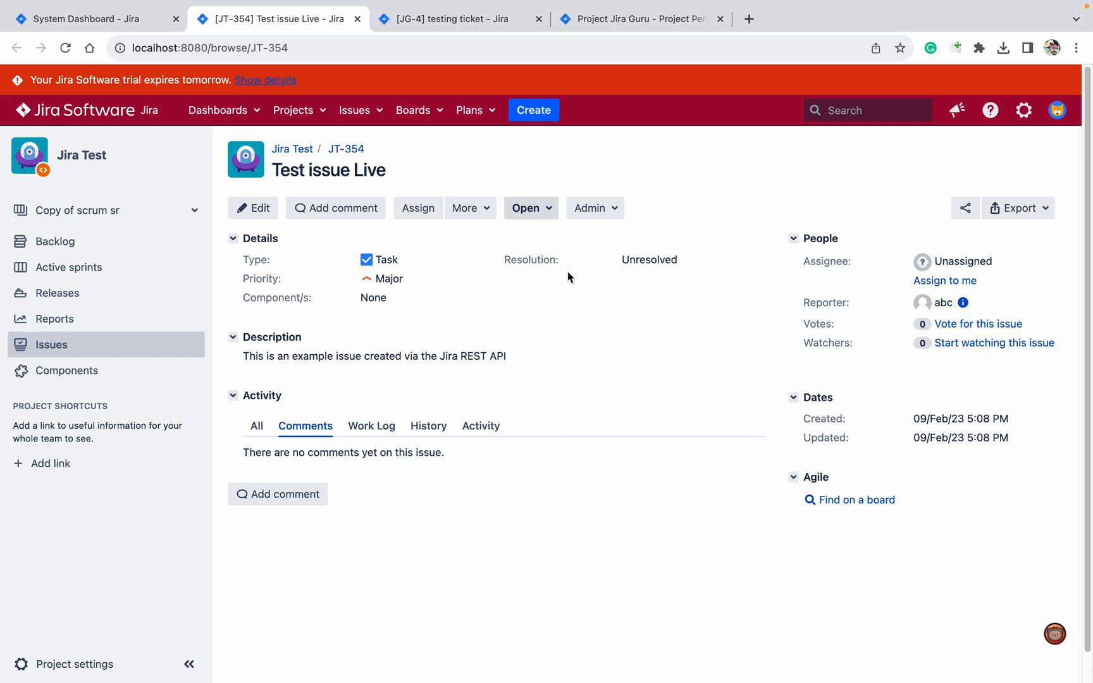